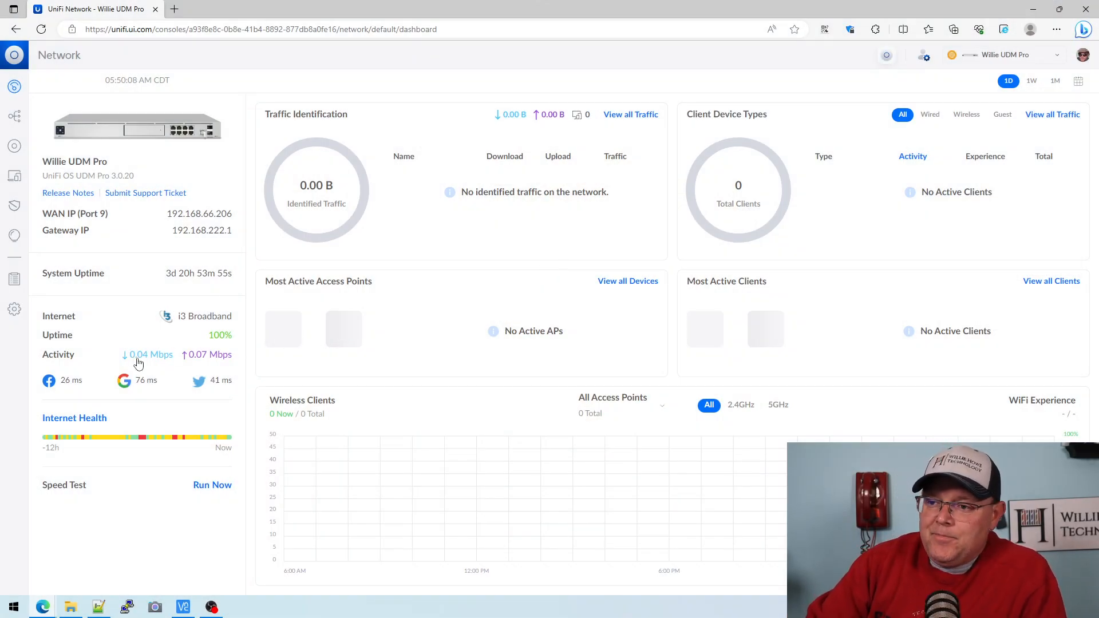
- Go to Settings and show the Internet page listing WAN1 on port 9 and WAN2 on port 10
click(13, 309)
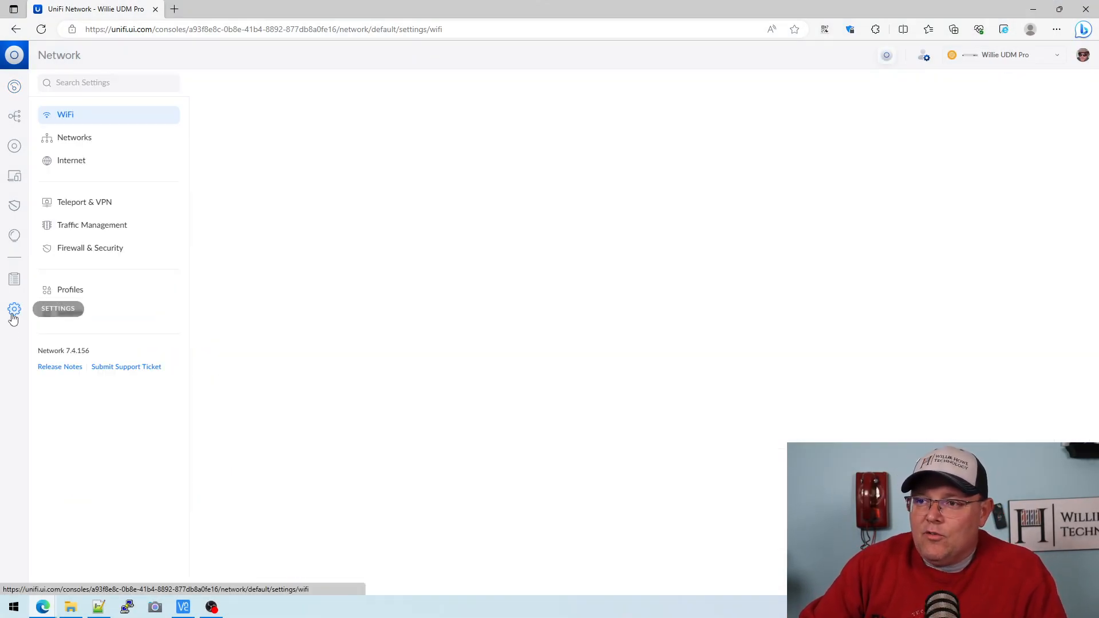
click(71, 160)
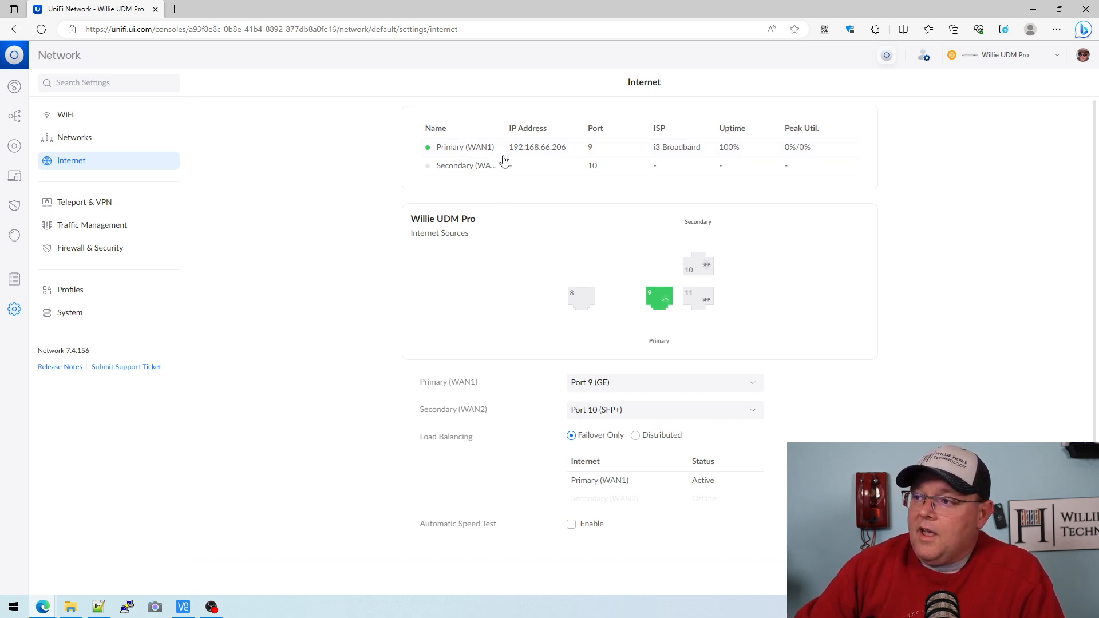
- Open the Primary (WAN1) connection settings from the Internet connections table
click(465, 147)
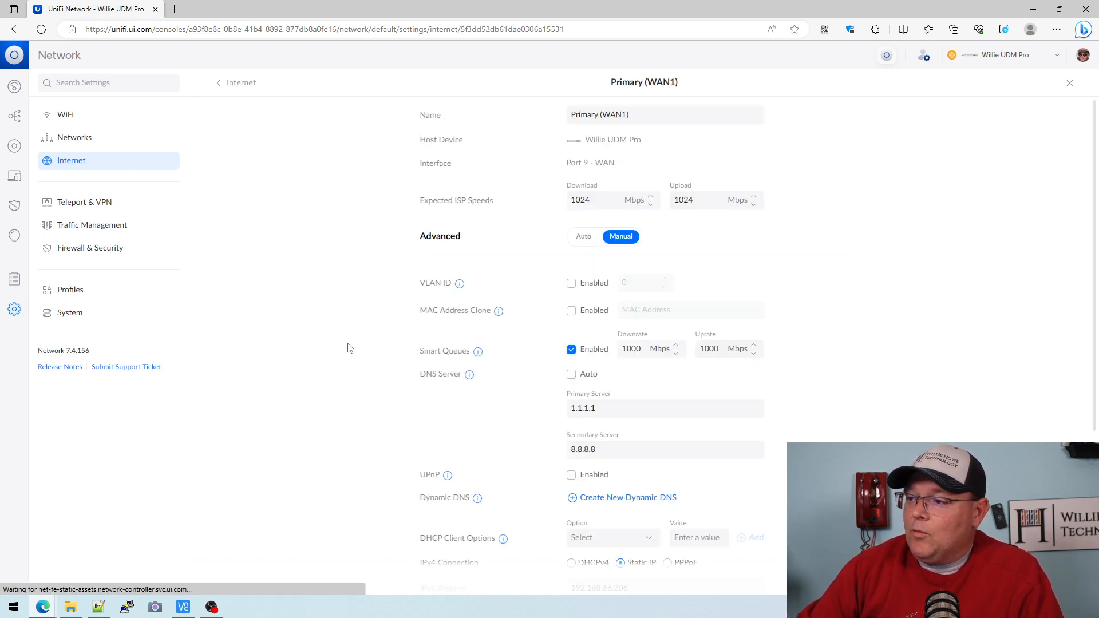
mouse_move(527, 328)
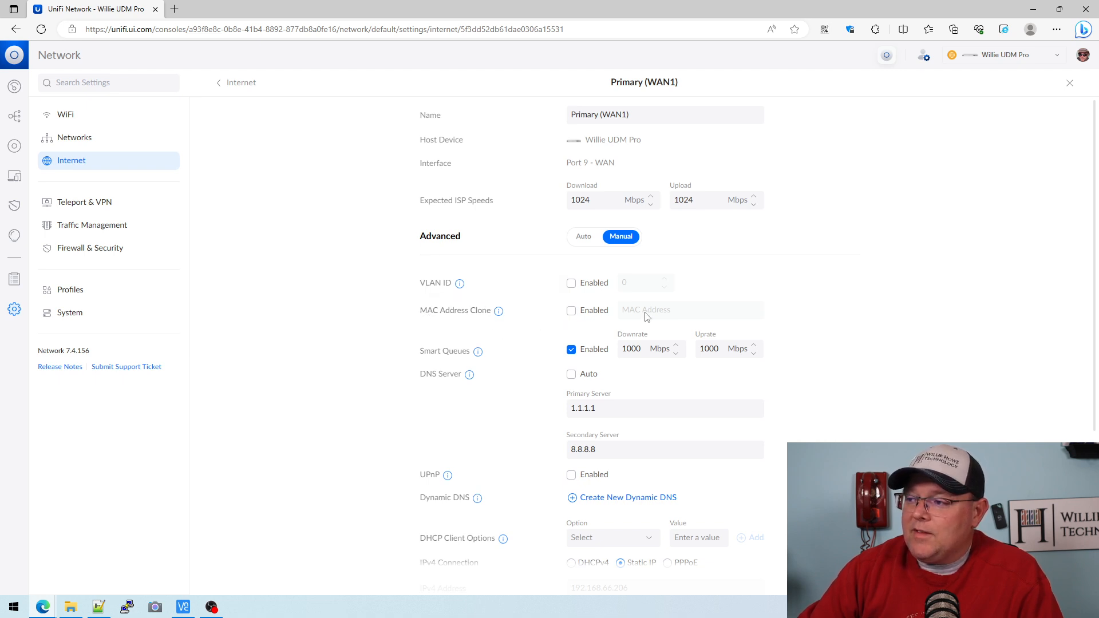
mouse_move(498, 311)
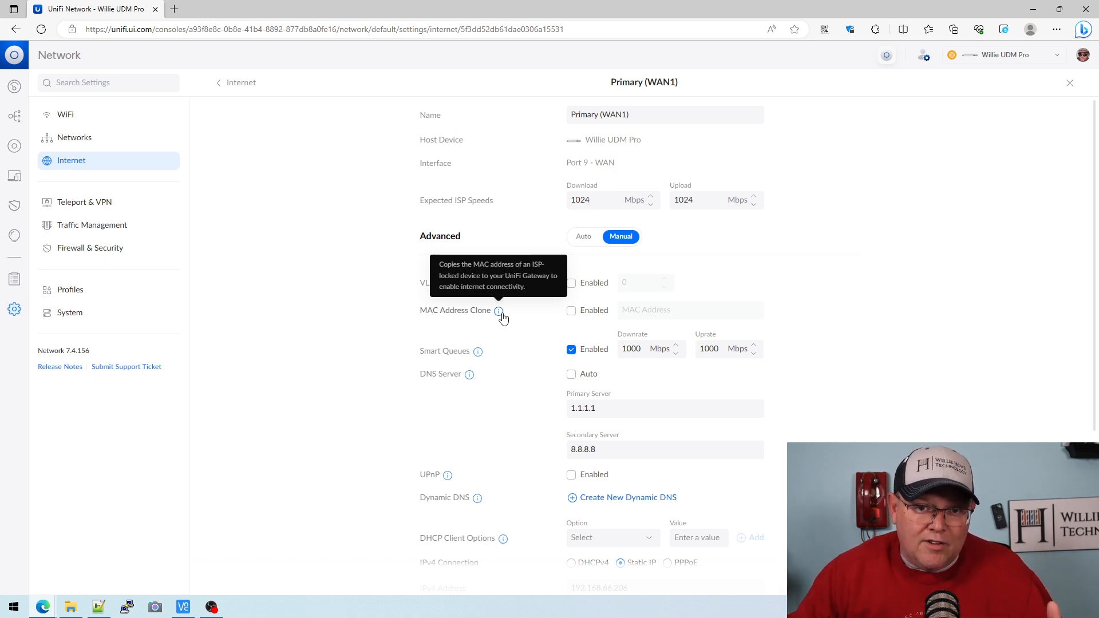
mouse_move(424, 338)
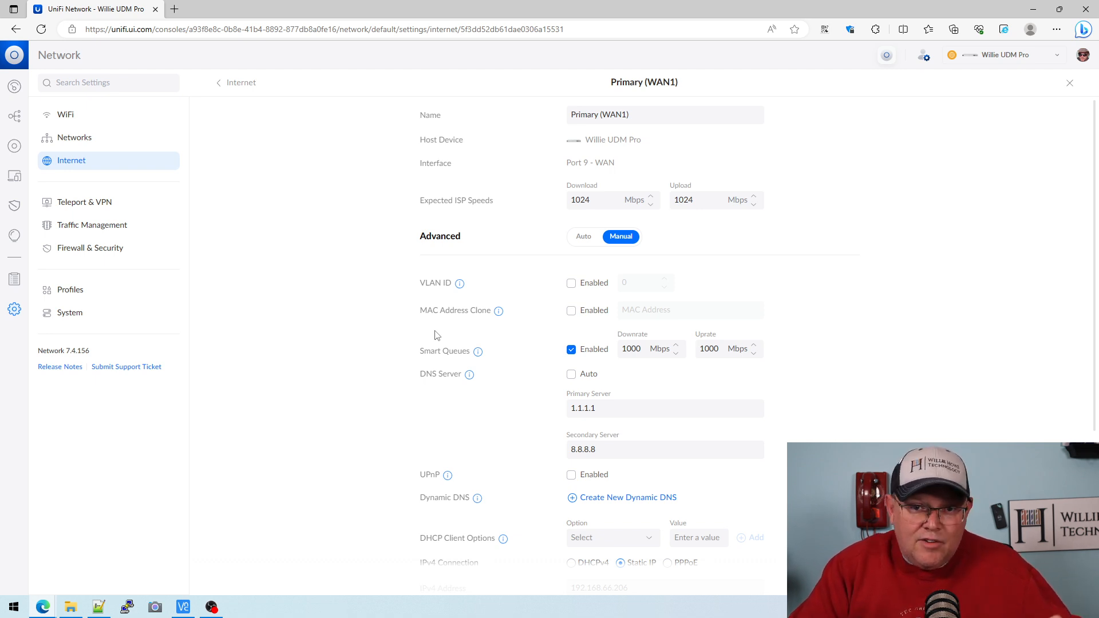
mouse_move(546, 317)
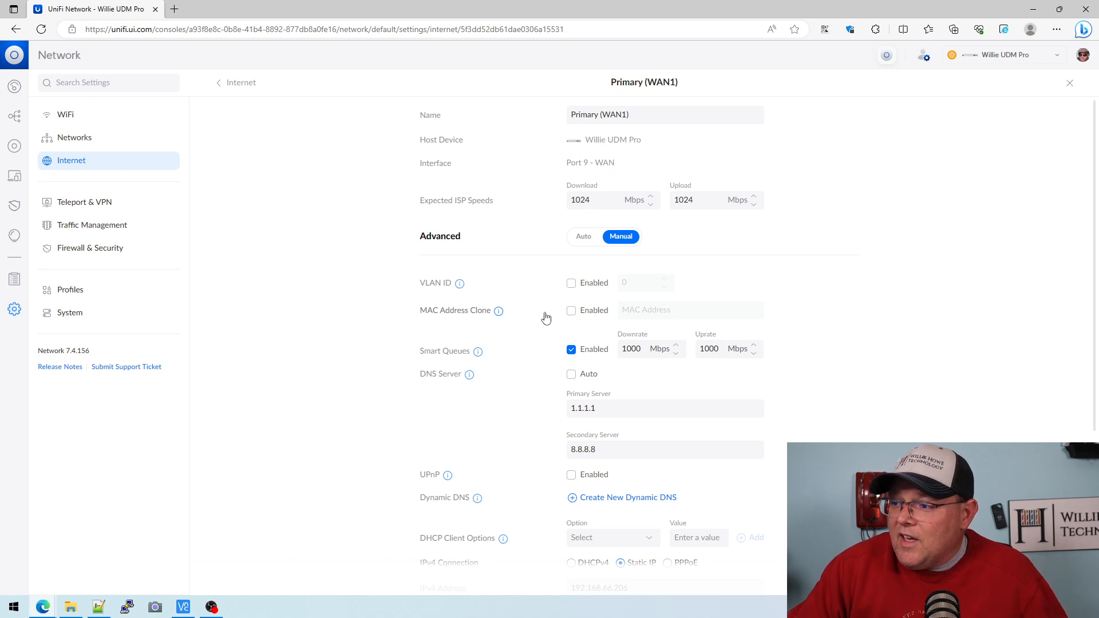
- Enable MAC Address Clone for WAN1 and begin entering the address with '00'
click(571, 310)
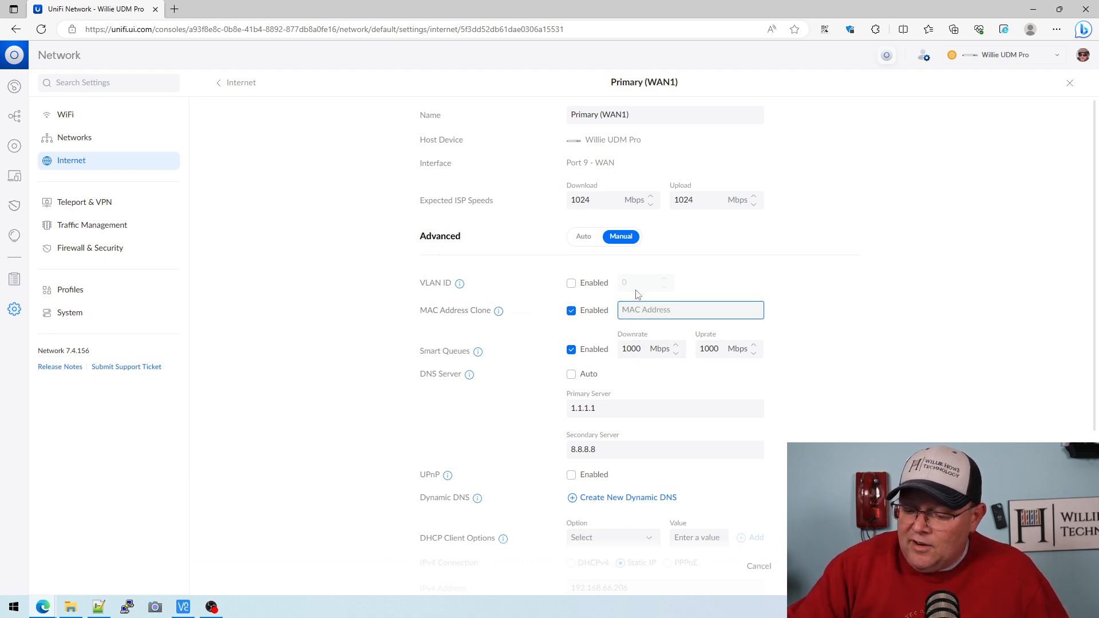
text(00)
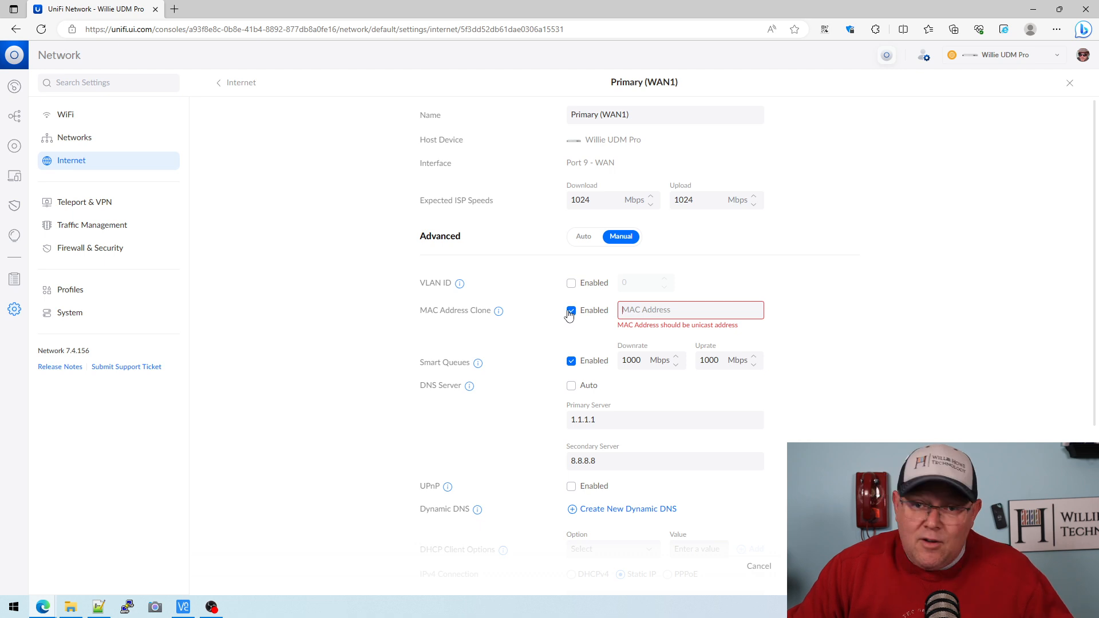
mouse_move(564, 318)
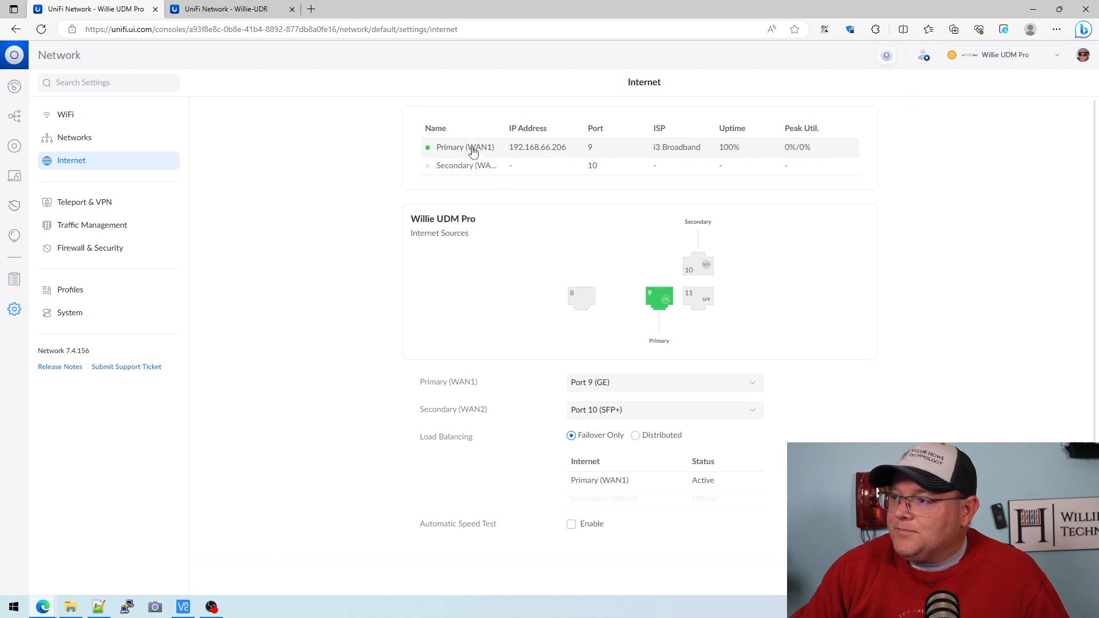
- Reopen Primary (WAN1) to confirm the cloned MAC address c0:74:ad:b6:90:f4
click(465, 147)
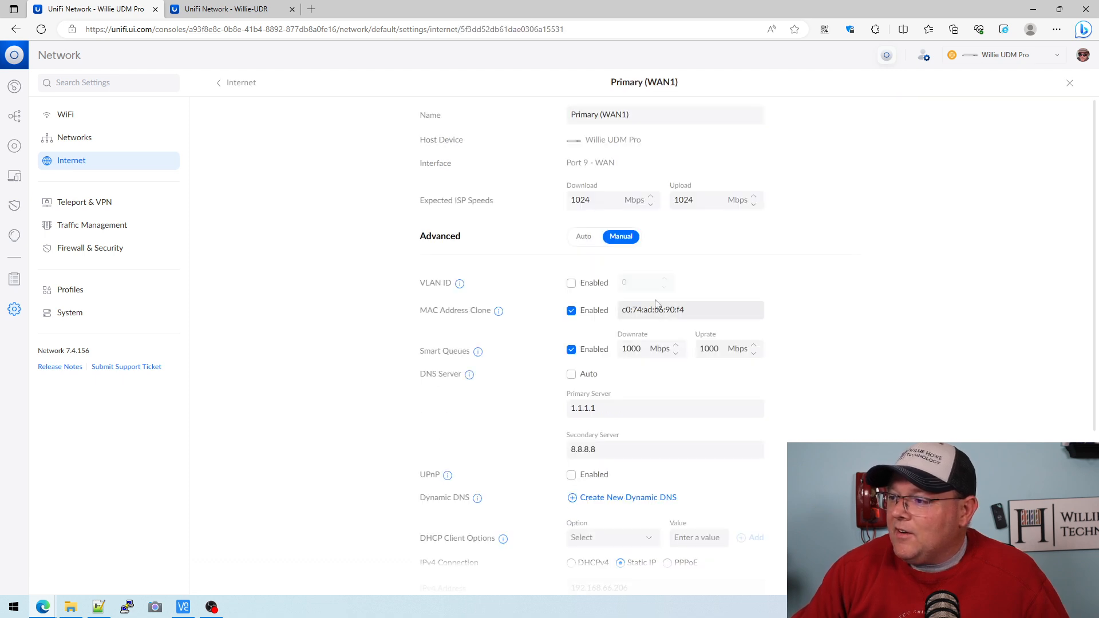
mouse_move(549, 316)
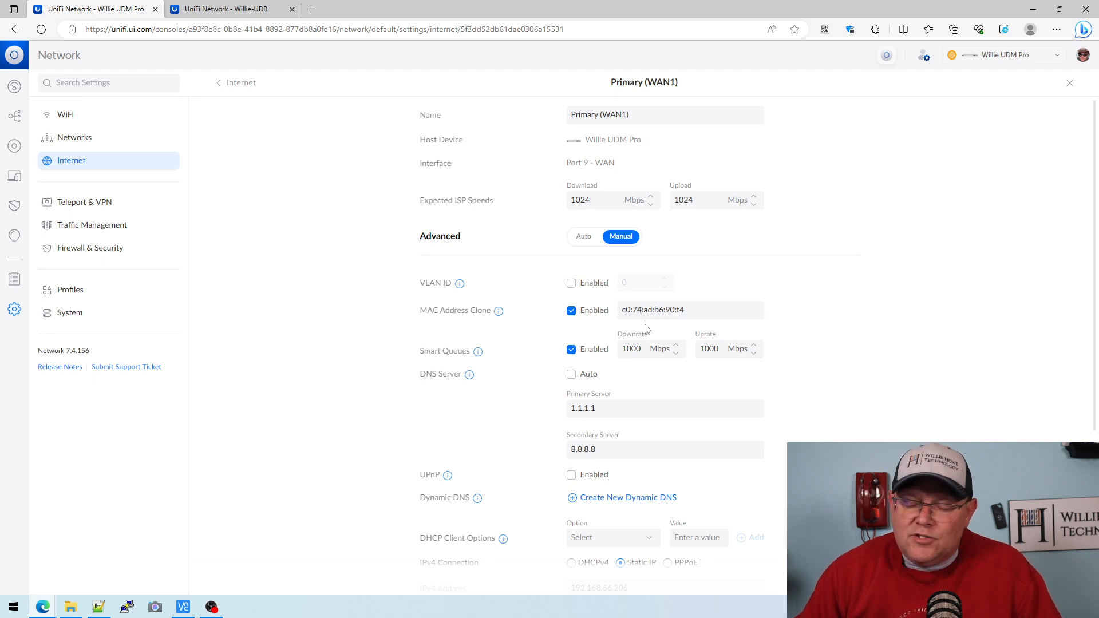
mouse_move(616, 343)
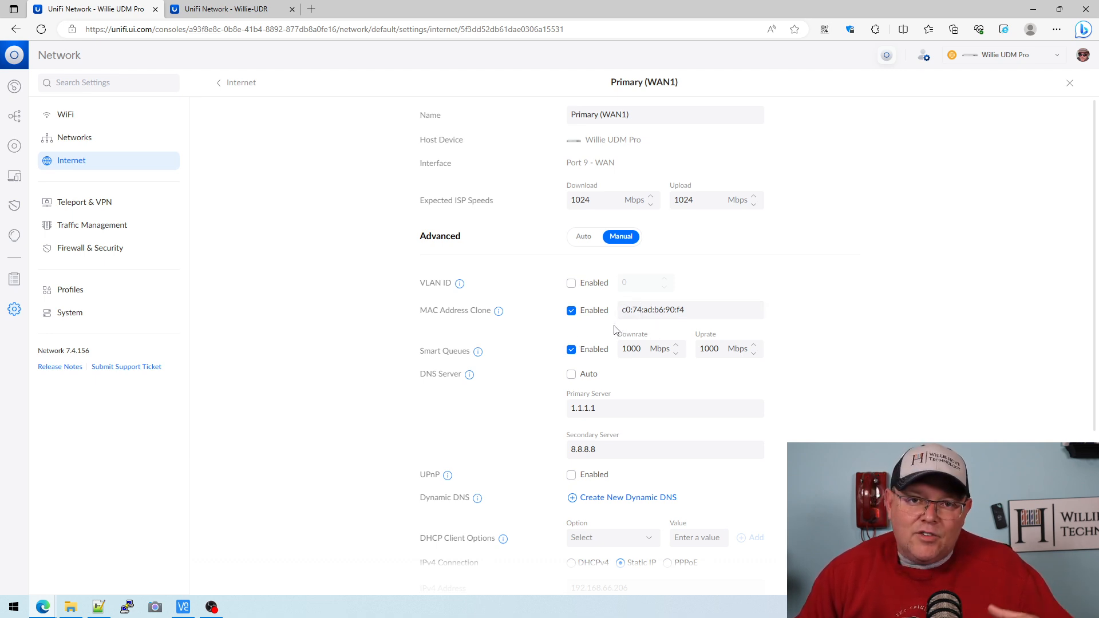